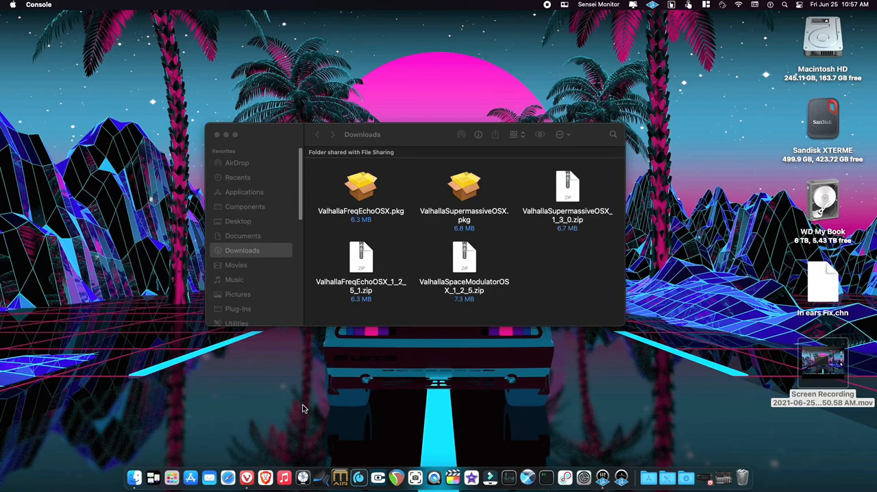
{"action": "mouse_move", "coordinate": [368, 206]}
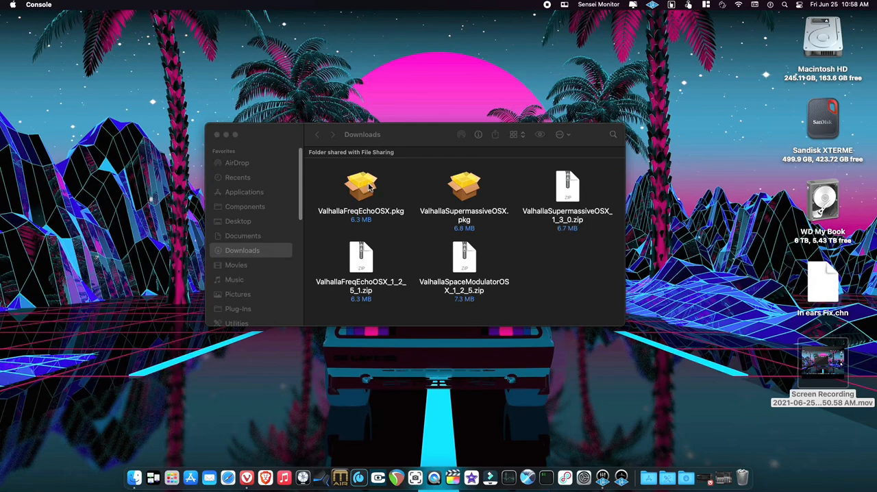
Open ValhallaFreqEchoOSX.pkg and continue past the introduction and licence to Standard Install
{"action": "double_click", "coordinate": [361, 185]}
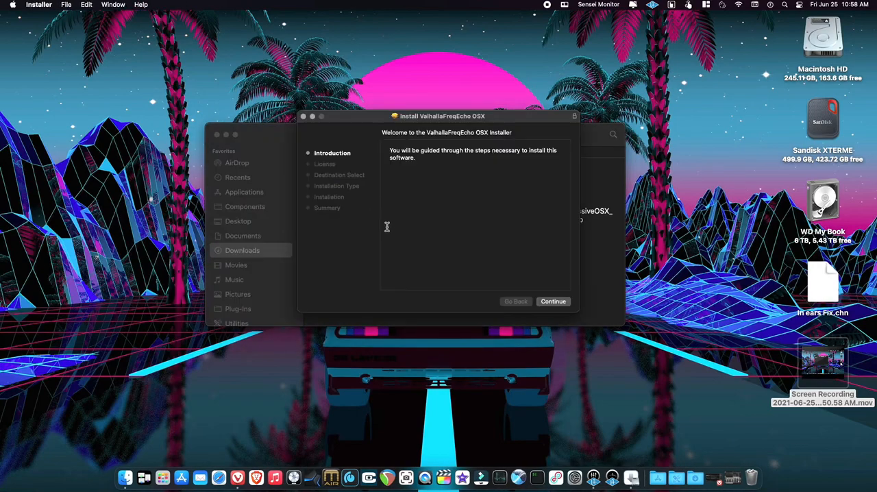
{"action": "mouse_move", "coordinate": [423, 235]}
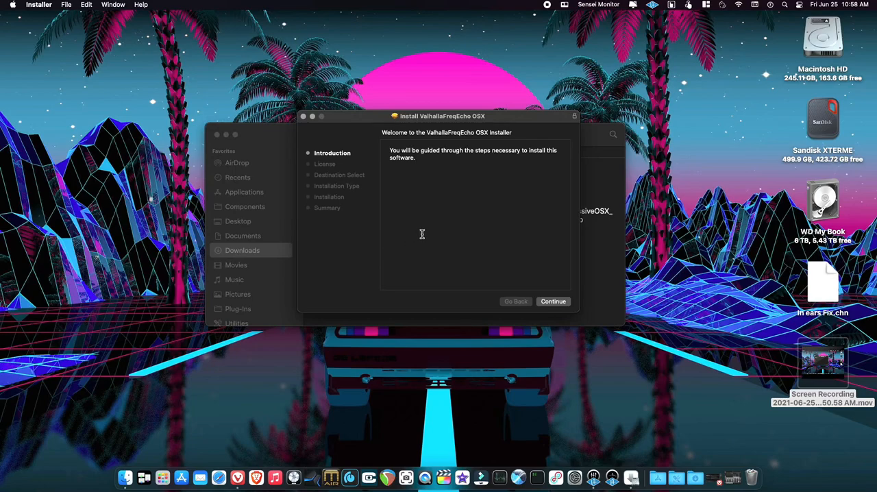
{"action": "mouse_move", "coordinate": [426, 254]}
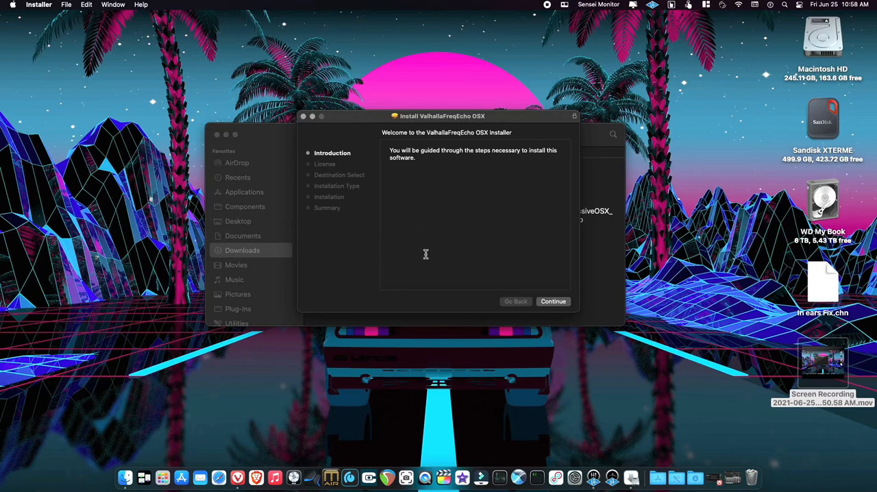
{"action": "mouse_move", "coordinate": [525, 281]}
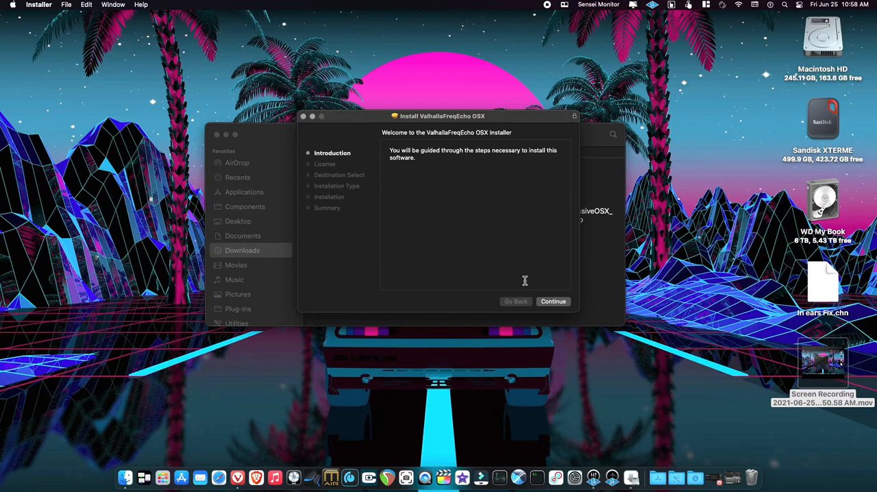
{"action": "left_click", "coordinate": [553, 302]}
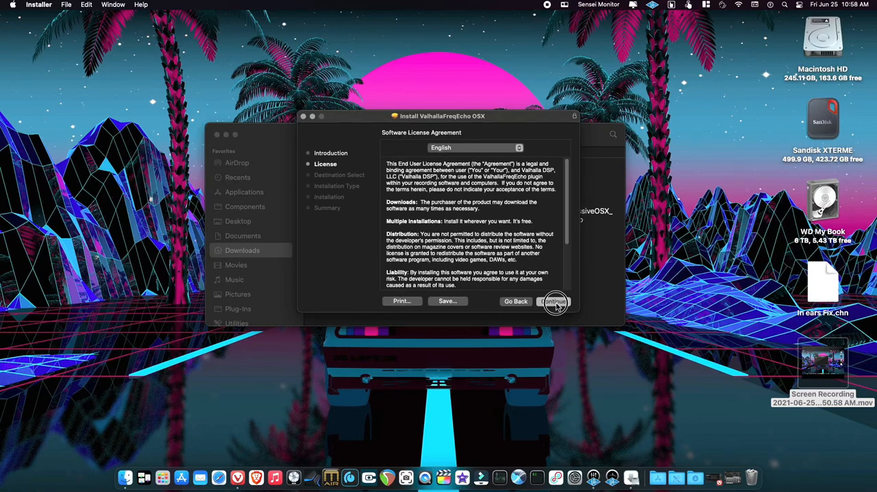
{"action": "left_click", "coordinate": [554, 301]}
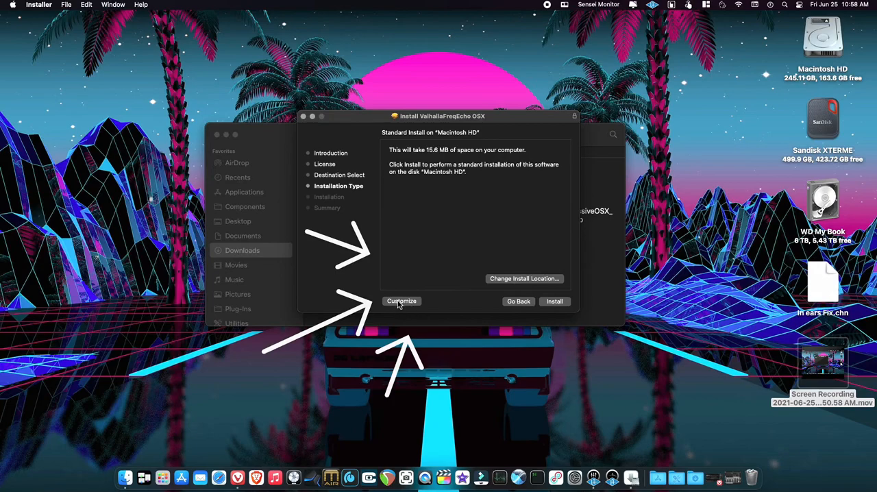
In Customize, start deselecting plugin formats, toggling VST, AU and AAX checkboxes
{"action": "left_click", "coordinate": [401, 301]}
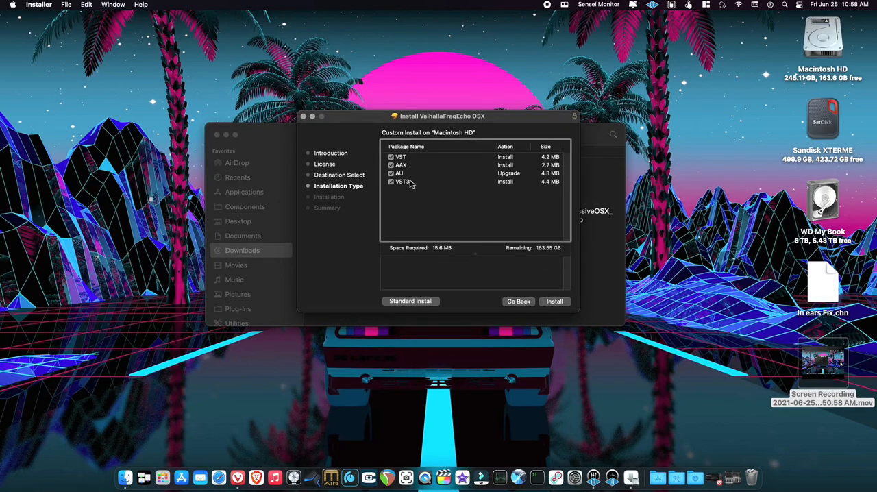
{"action": "left_click", "coordinate": [391, 181]}
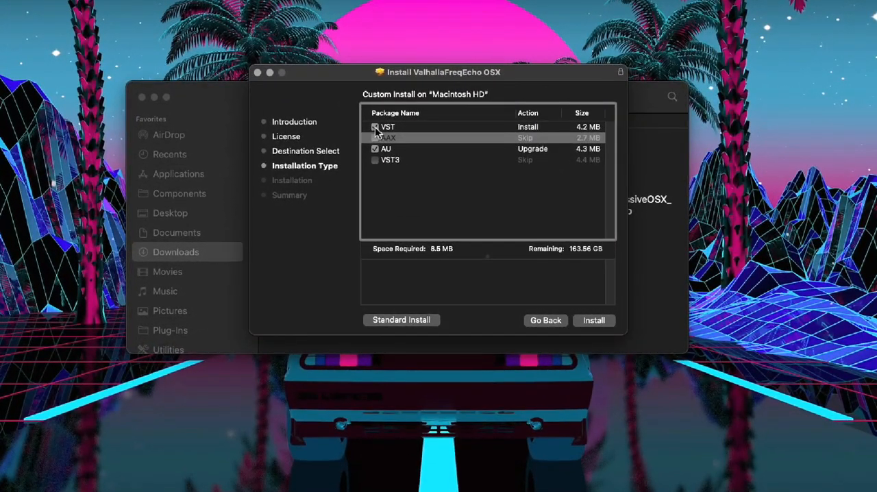
{"action": "left_click", "coordinate": [375, 127]}
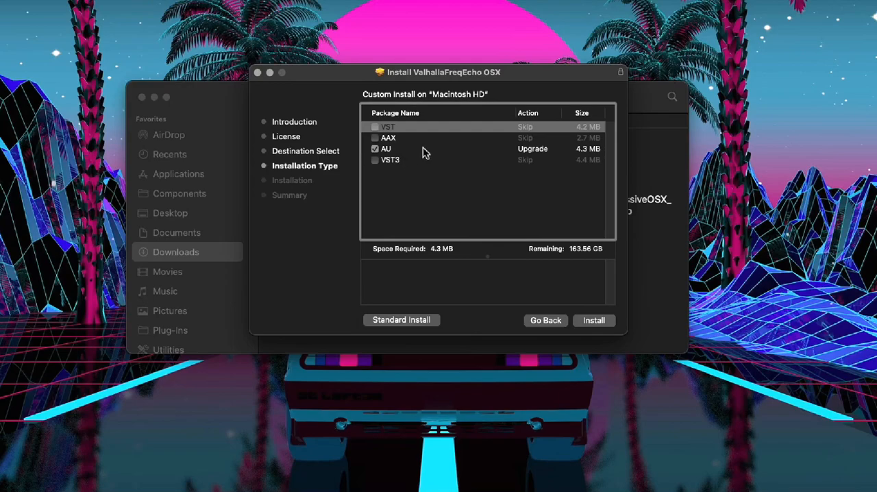
{"action": "left_click", "coordinate": [375, 149]}
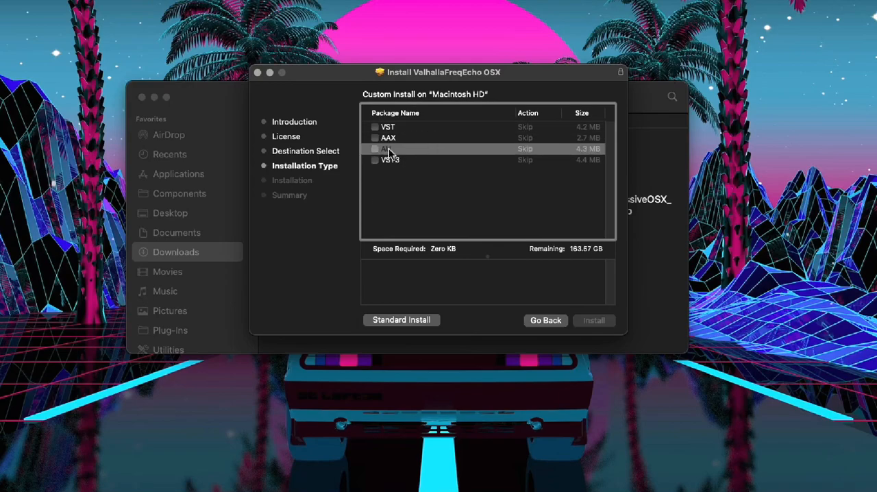
{"action": "left_click", "coordinate": [375, 137]}
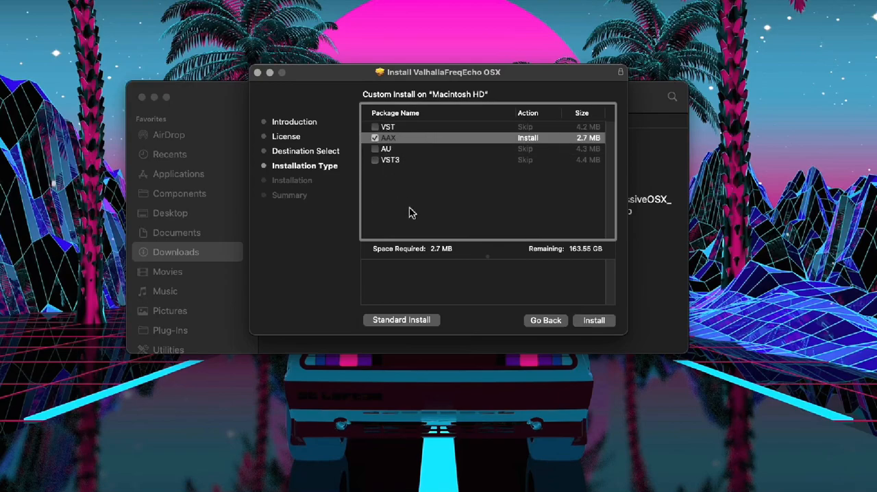
Finish the selection so VST, AAX and VST3 are unchecked and only AU remains (4.3 MB)
{"action": "left_click", "coordinate": [375, 138]}
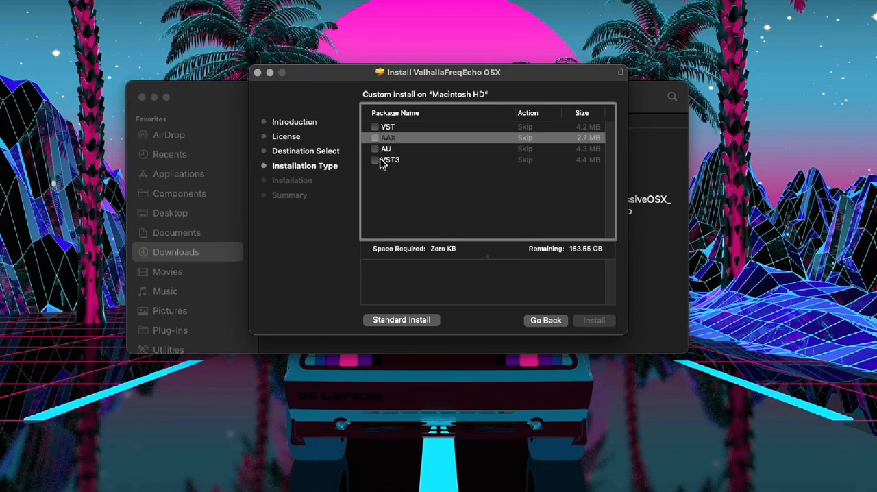
{"action": "left_click", "coordinate": [389, 160]}
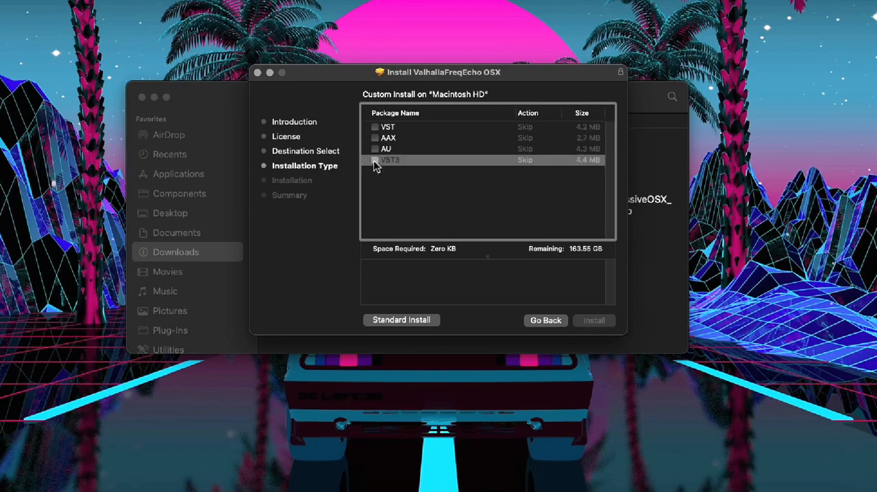
{"action": "left_click", "coordinate": [375, 126]}
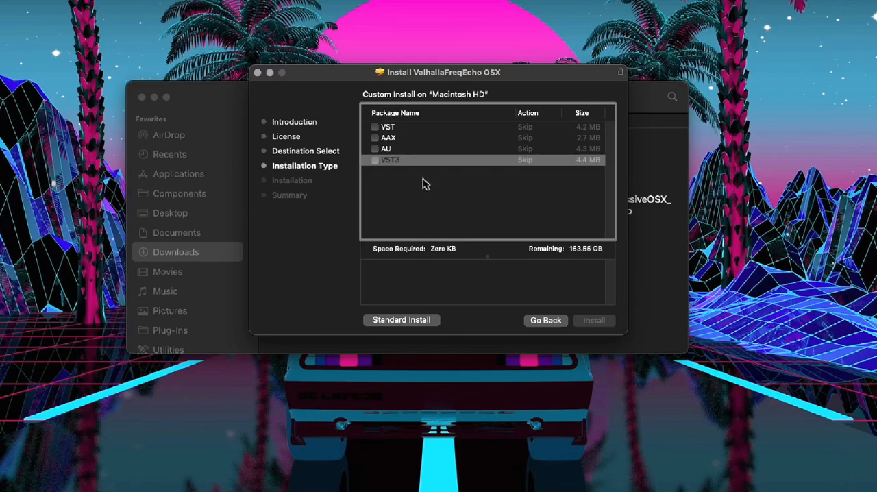
{"action": "left_click", "coordinate": [375, 149]}
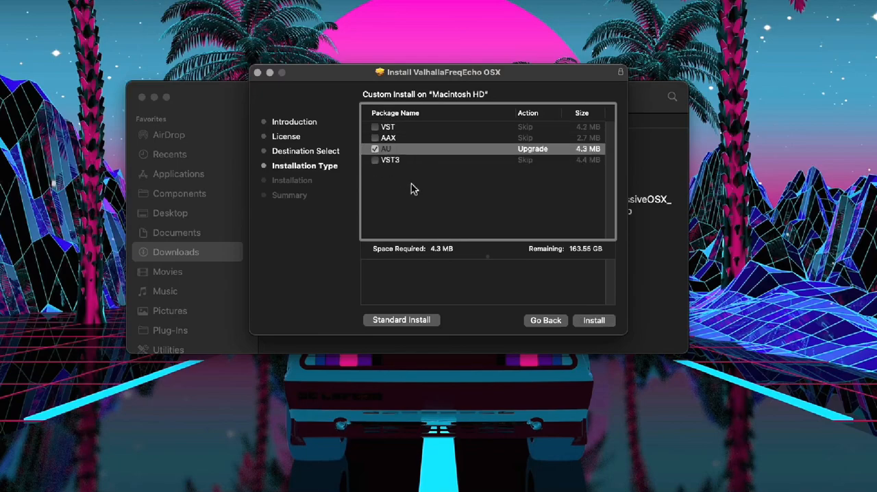
{"action": "mouse_move", "coordinate": [419, 193]}
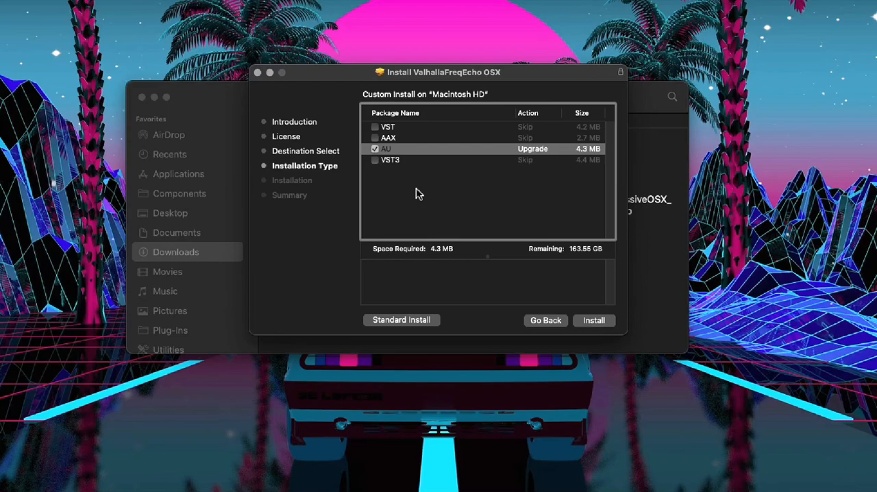
{"action": "mouse_move", "coordinate": [430, 208]}
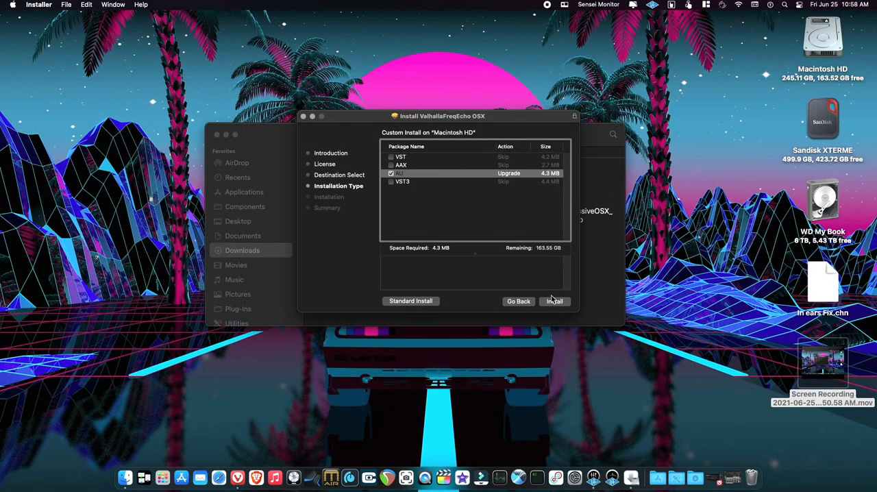
{"action": "mouse_move", "coordinate": [556, 308]}
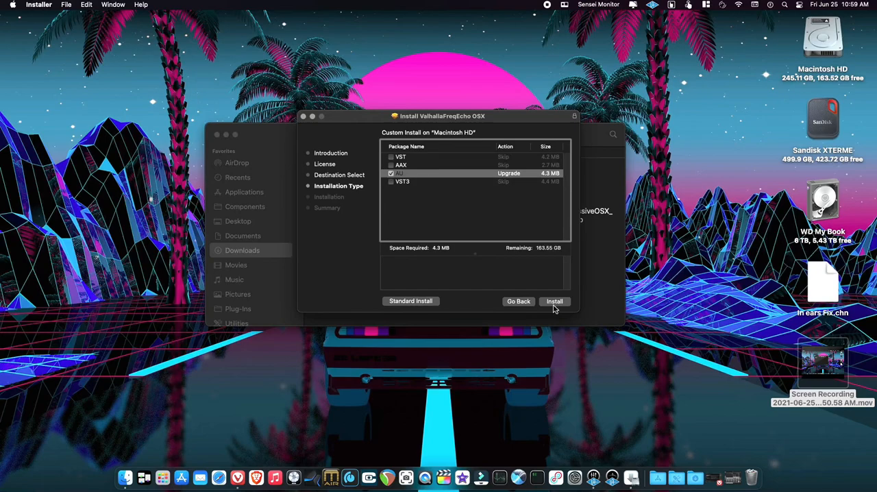
{"action": "mouse_move", "coordinate": [555, 306]}
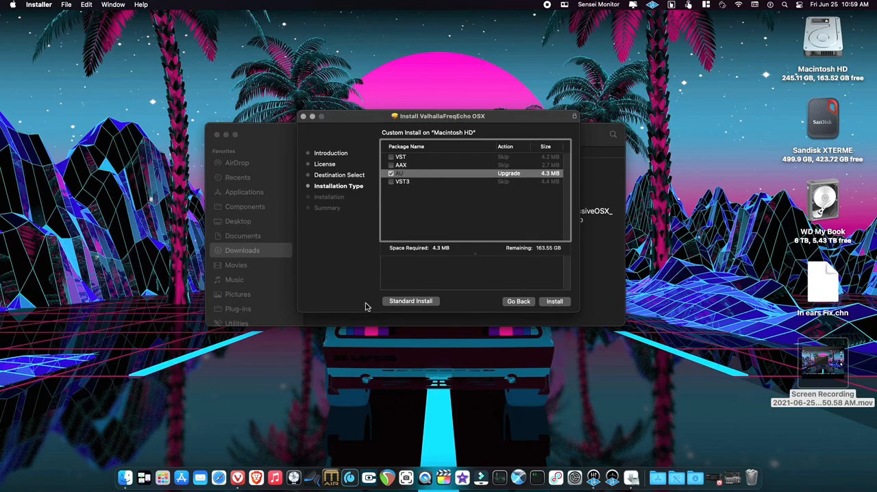
{"action": "mouse_move", "coordinate": [369, 303]}
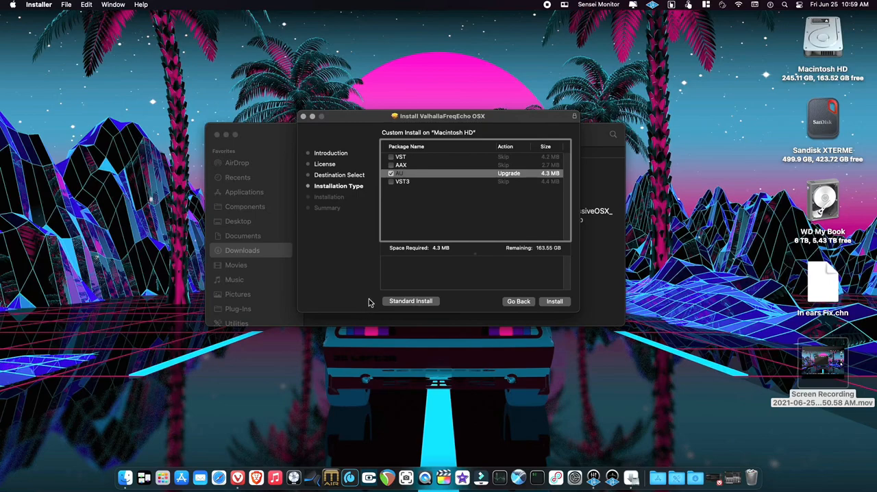
{"action": "mouse_move", "coordinate": [403, 288]}
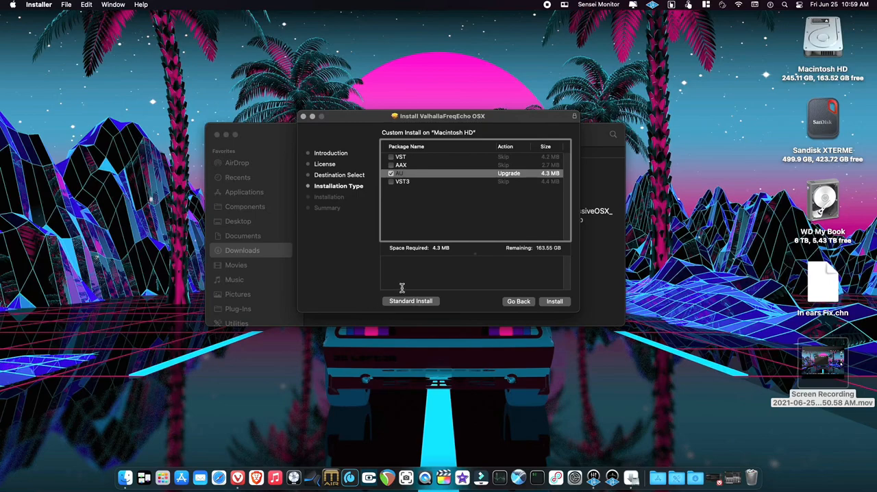
{"action": "mouse_move", "coordinate": [491, 284]}
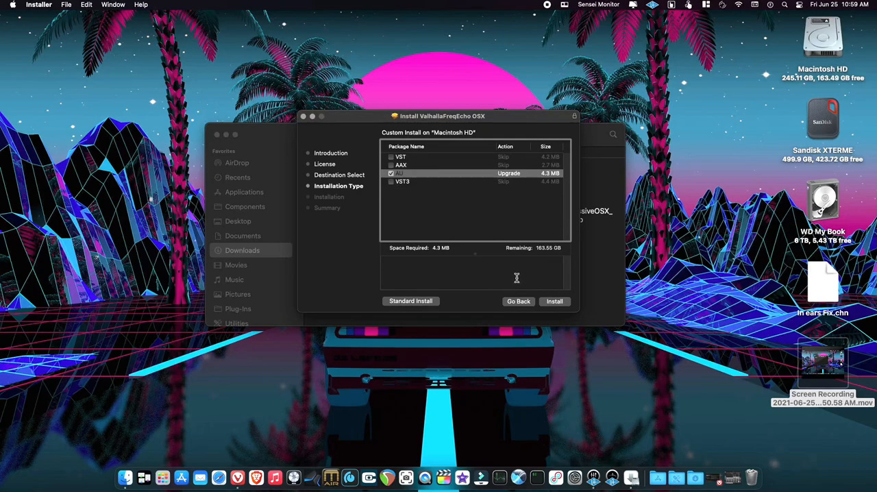
{"action": "mouse_move", "coordinate": [476, 306]}
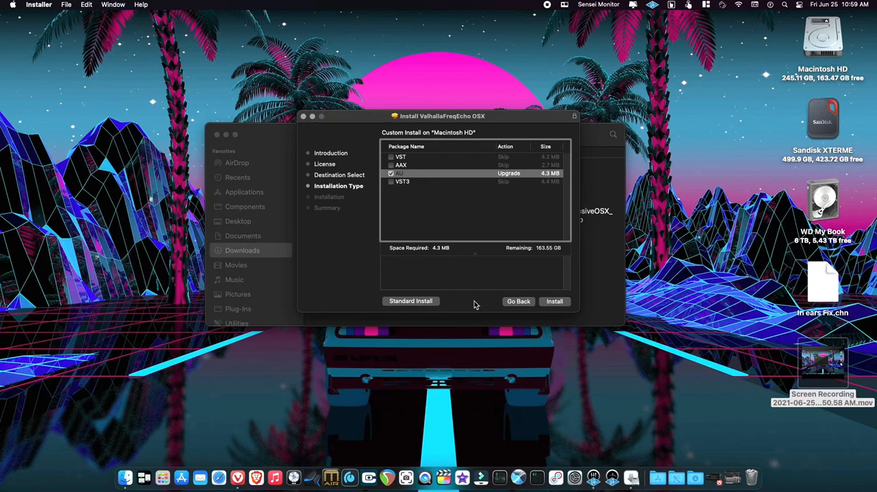
{"action": "mouse_move", "coordinate": [530, 288]}
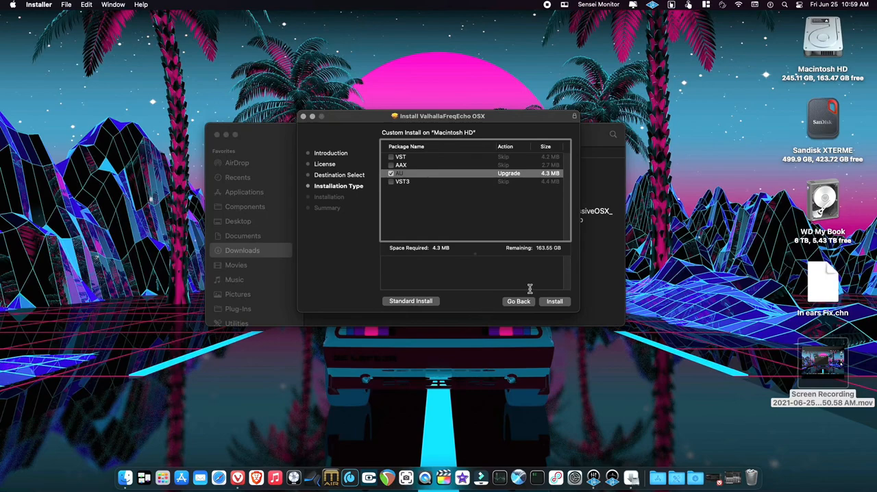
Start the AU-only FreqEcho install on Macintosh HD and authorise it with the password
{"action": "left_click", "coordinate": [554, 301]}
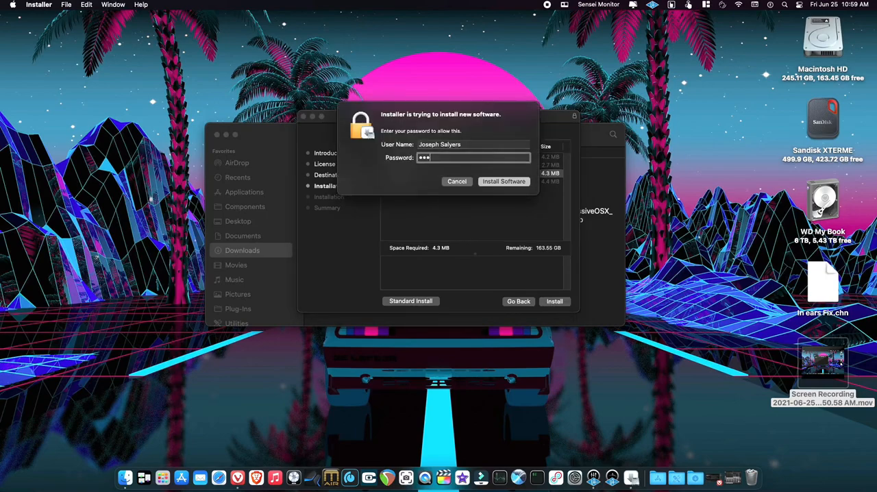
{"action": "left_click", "coordinate": [504, 181]}
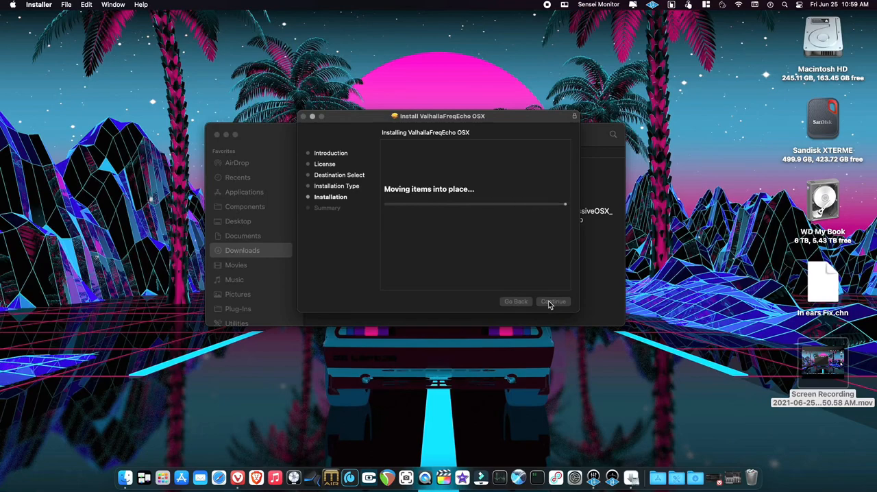